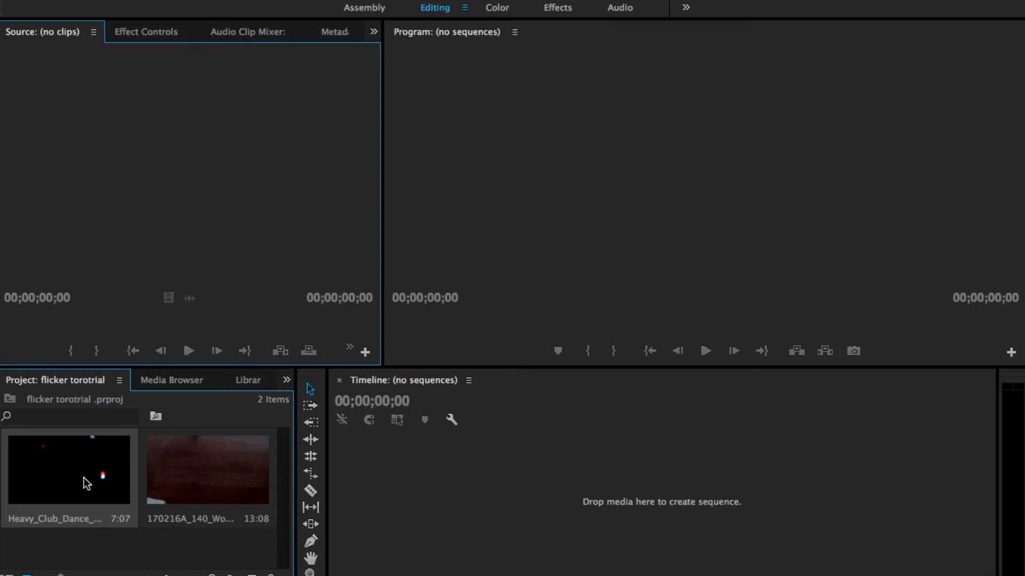
mouse_move(181, 495)
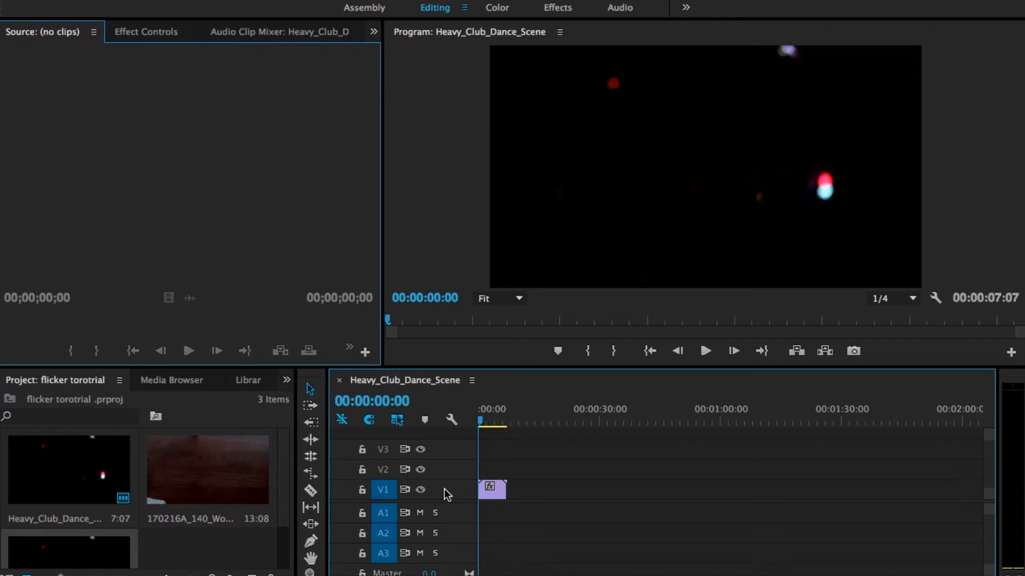
- Place the woman-walking clip after the club clip on V1 and split it near 12 seconds
left_click(704, 351)
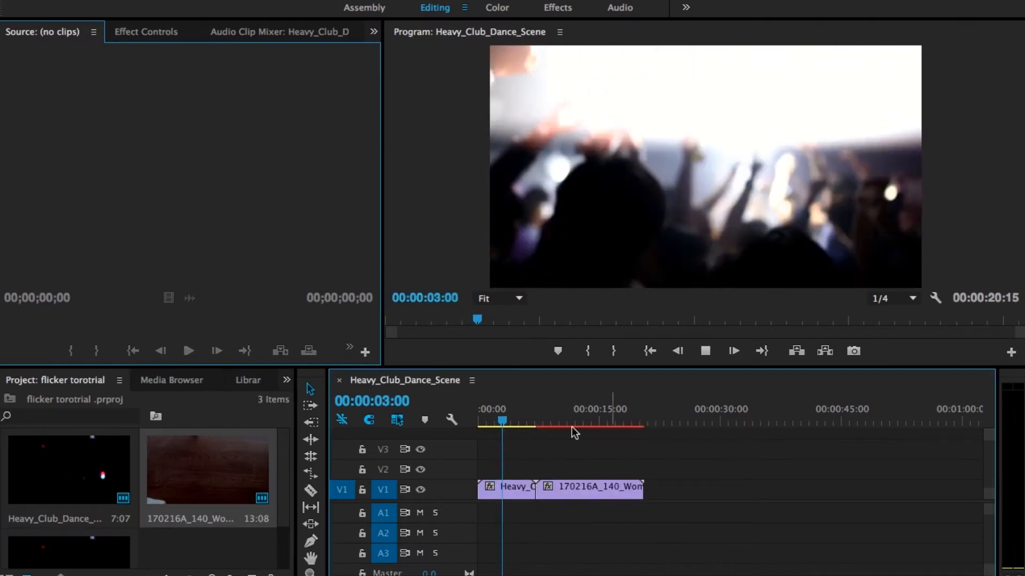
left_click(535, 422)
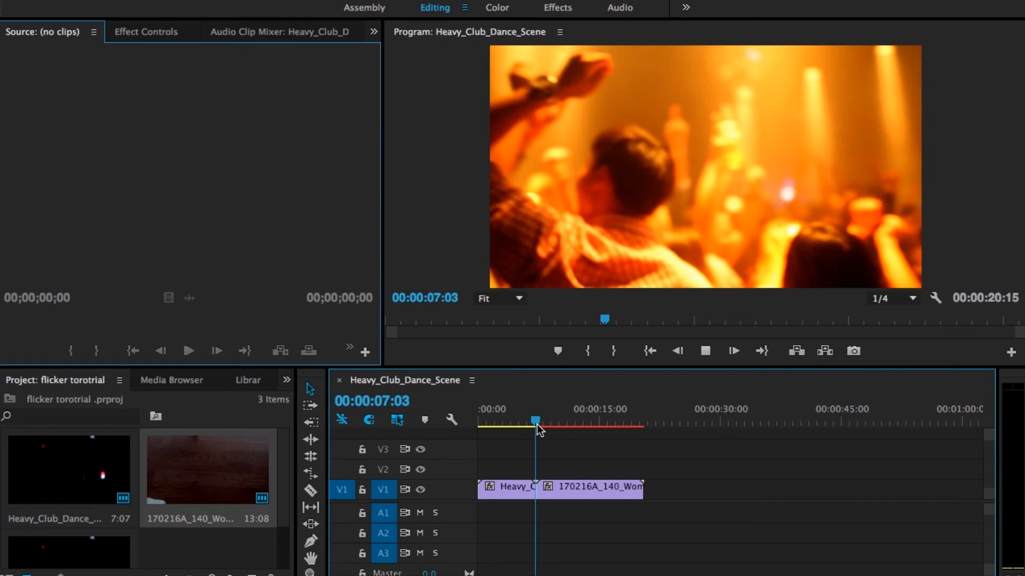
left_click(584, 424)
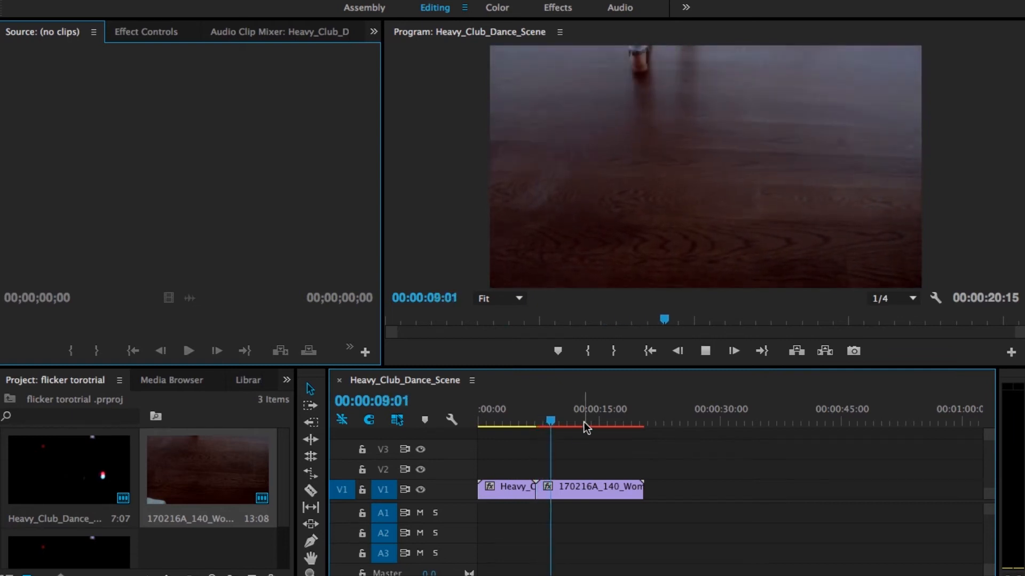
left_click(567, 421)
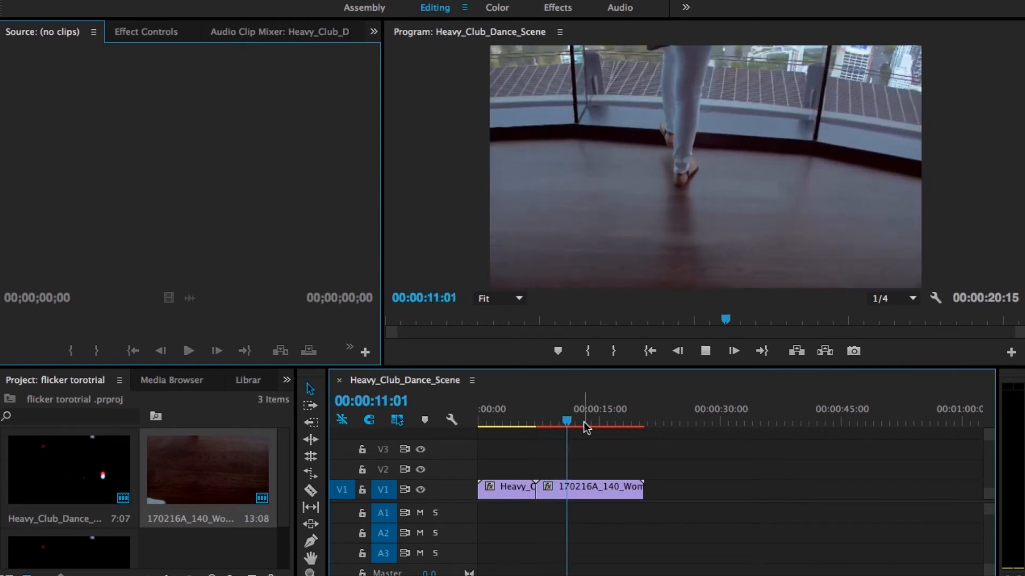
left_click(581, 421)
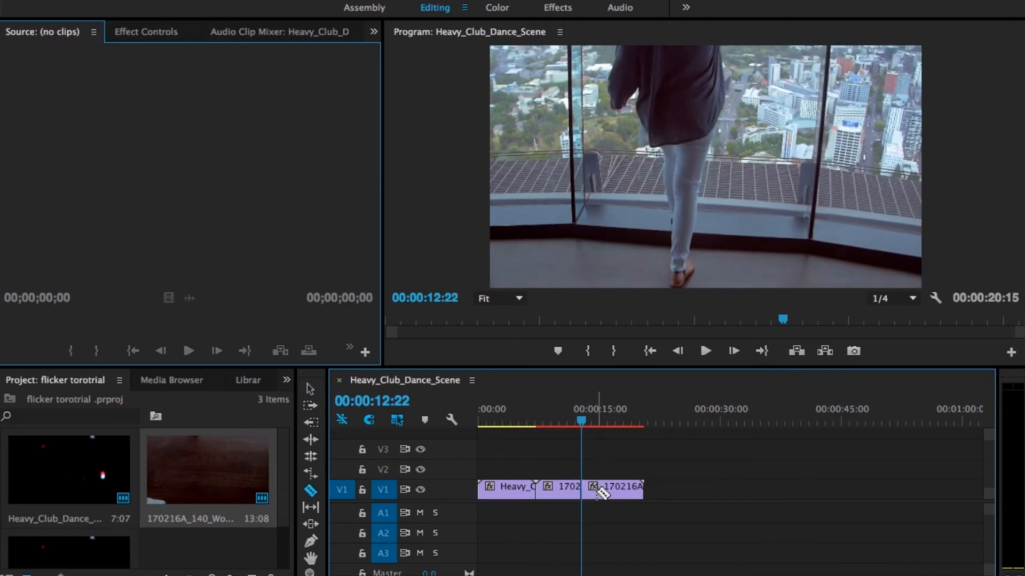
mouse_move(601, 495)
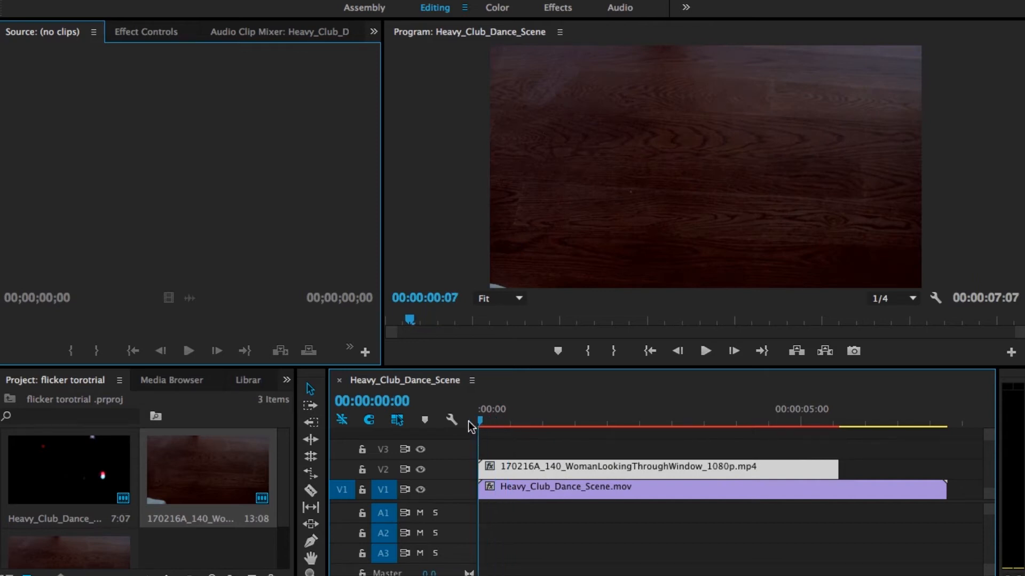
- Razor-cut the start of the V2 woman clip every few frames, leaving a gap after the first piece
left_click(516, 422)
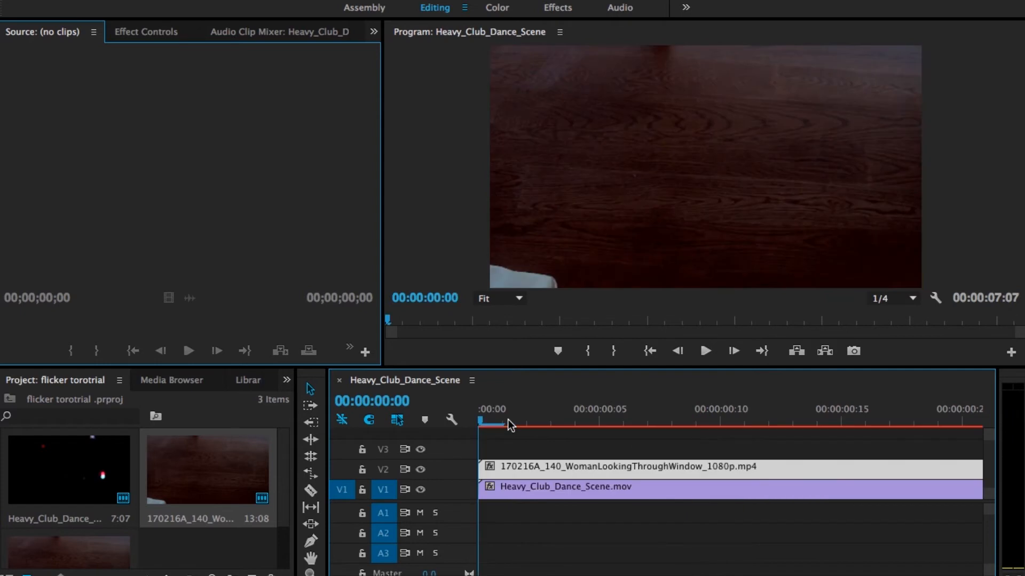
left_click(575, 421)
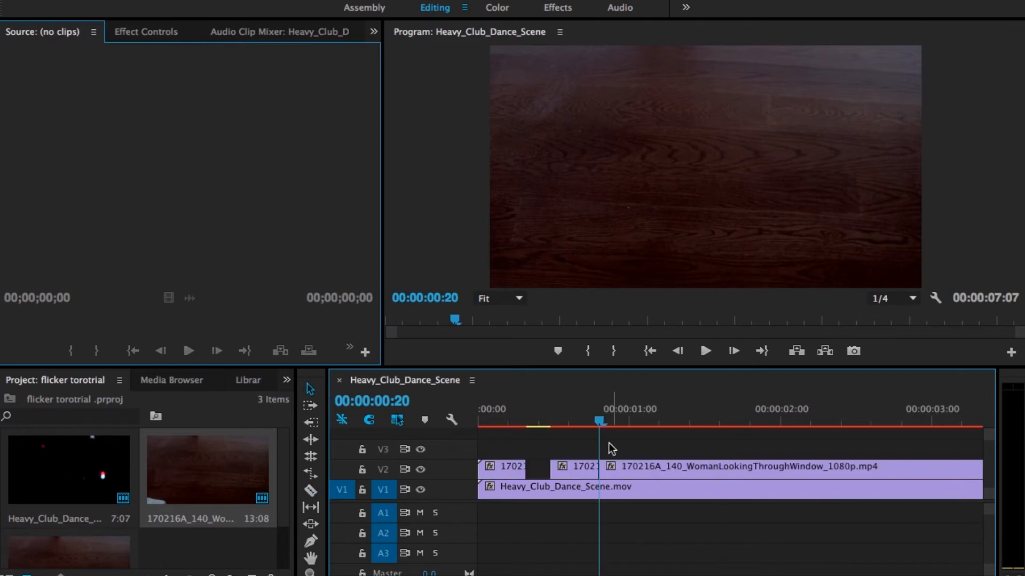
- Continue cutting V2 at regular intervals, deleting alternate pieces across the first two seconds
left_click(705, 351)
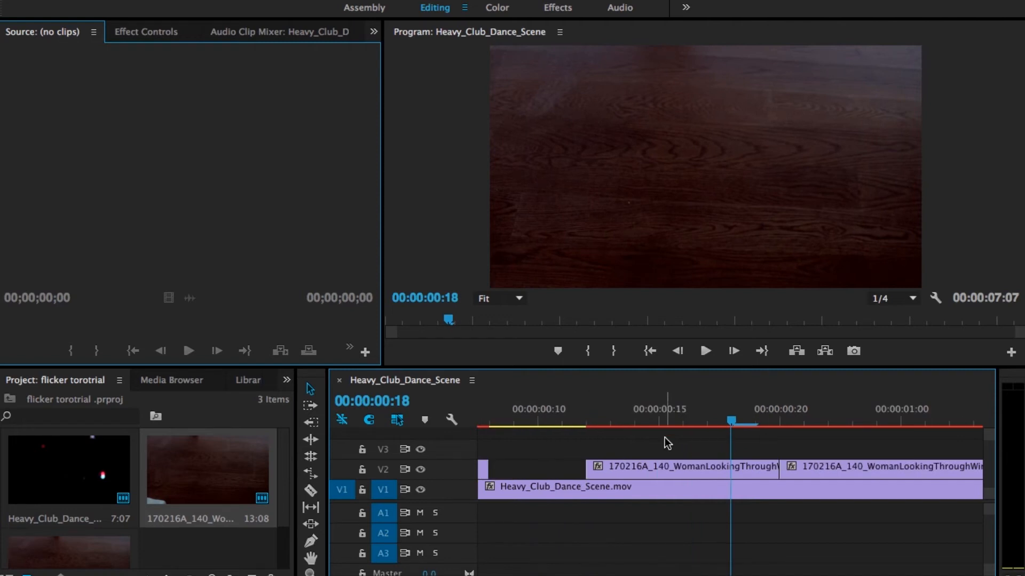
left_click(631, 421)
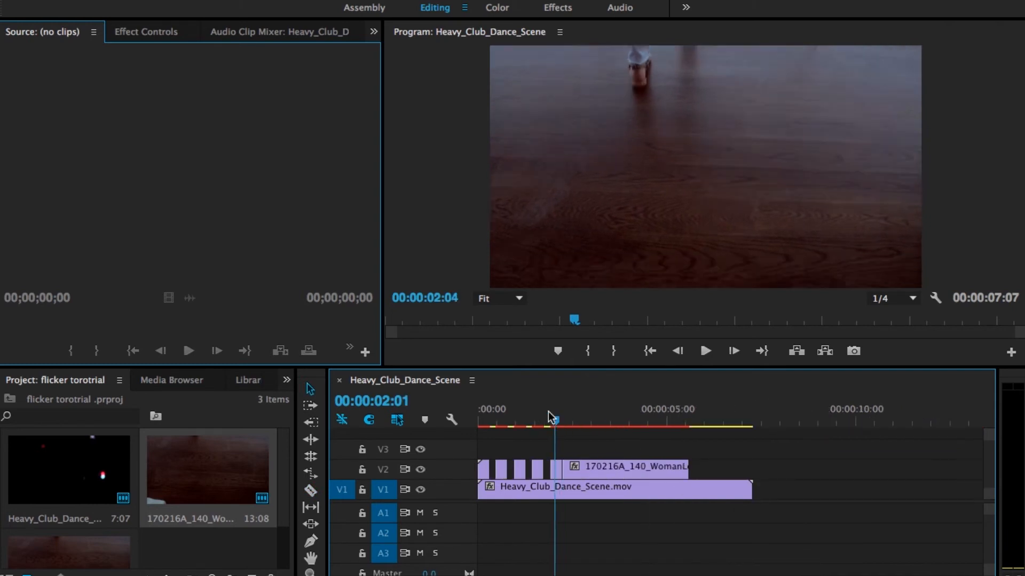
- Zoom out slightly and razor-cut the woman clip just after its fifth short piece
left_click(705, 351)
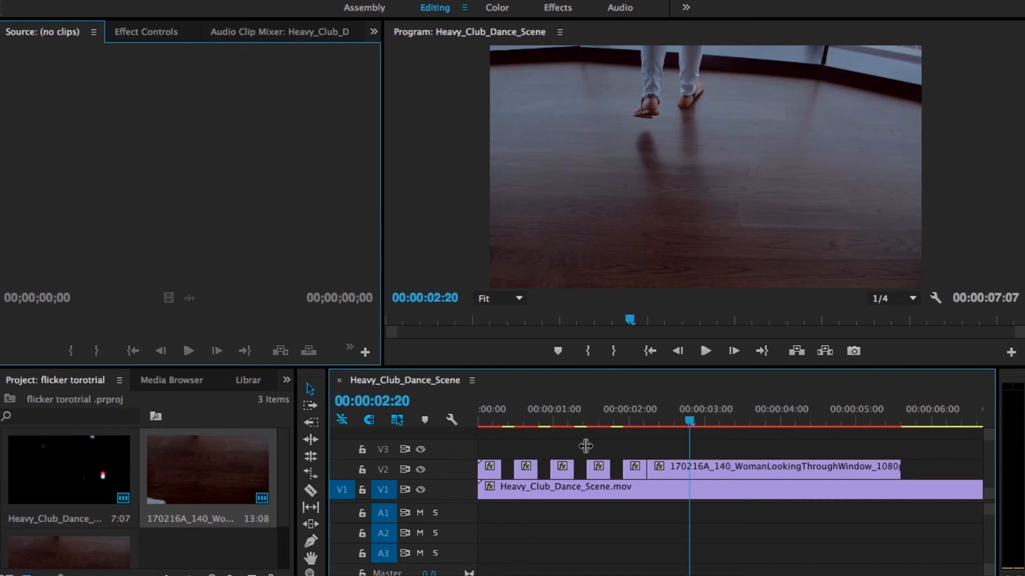
mouse_move(657, 487)
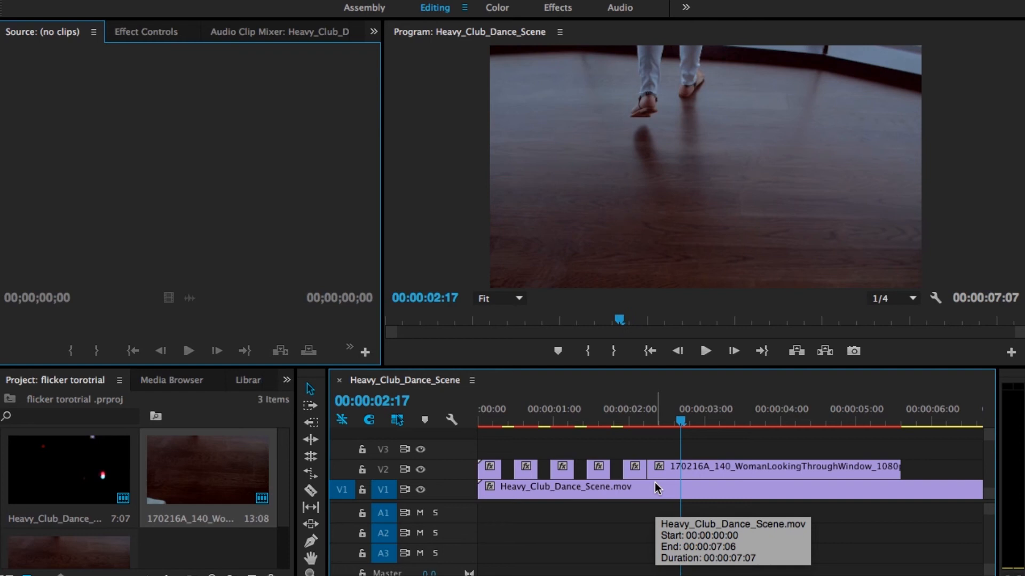
left_click(695, 420)
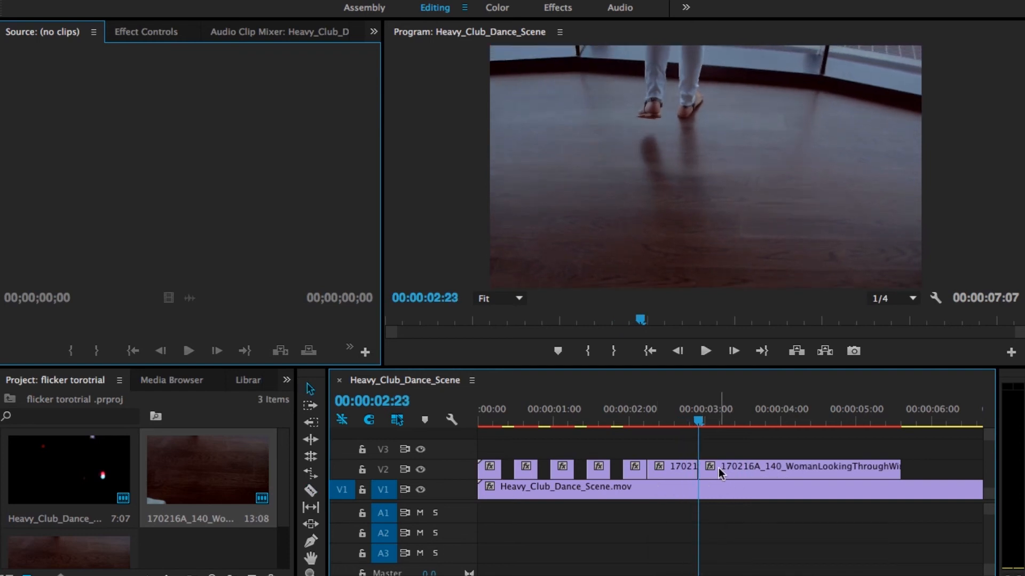
left_click(643, 417)
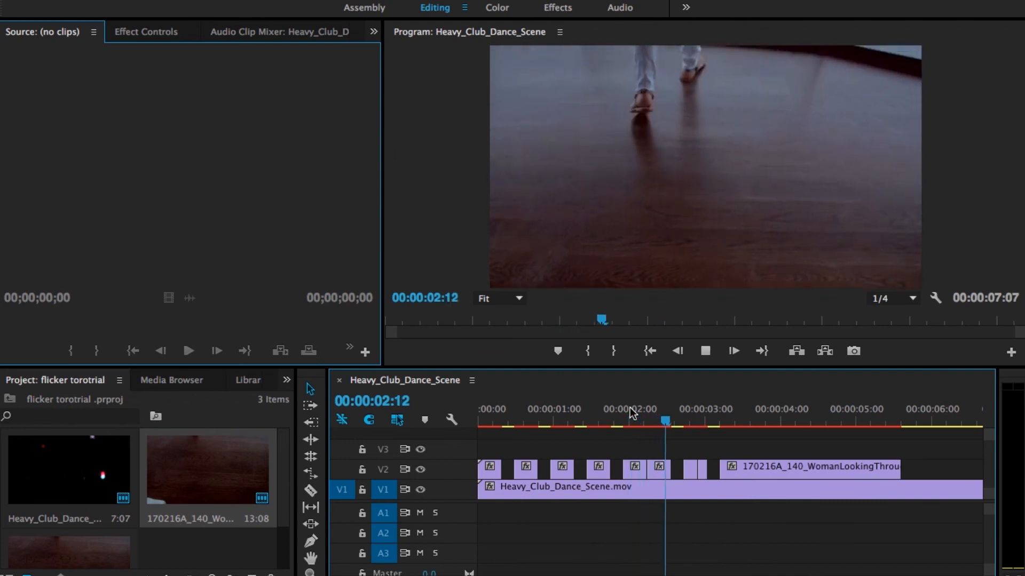
- Add more razor cuts and deleted gaps along the V2 woman clip to finish the flicker run
left_click(734, 422)
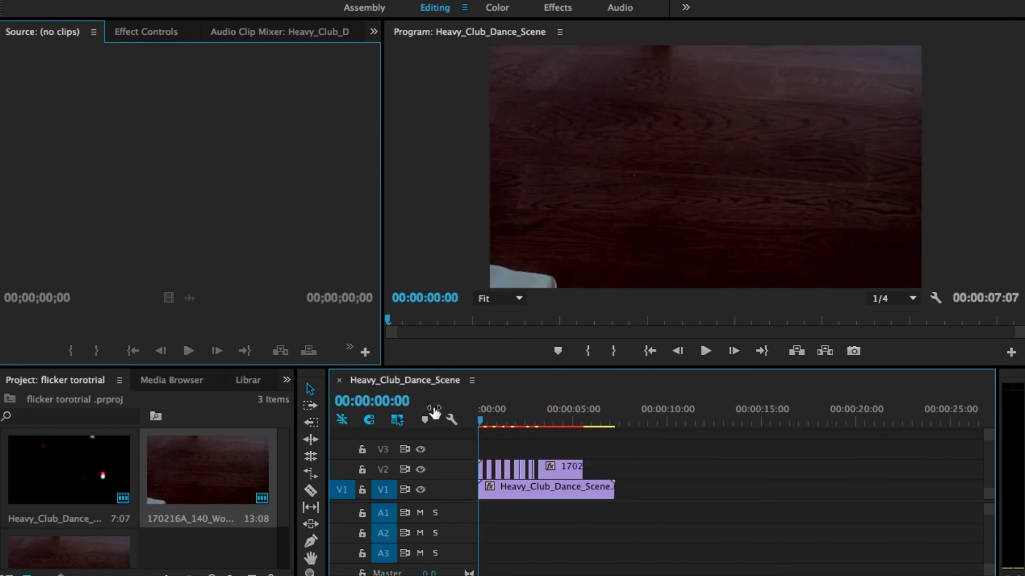
- Zoom out and play the sequence from the start to preview the flicker over the dance clip
left_click(705, 351)
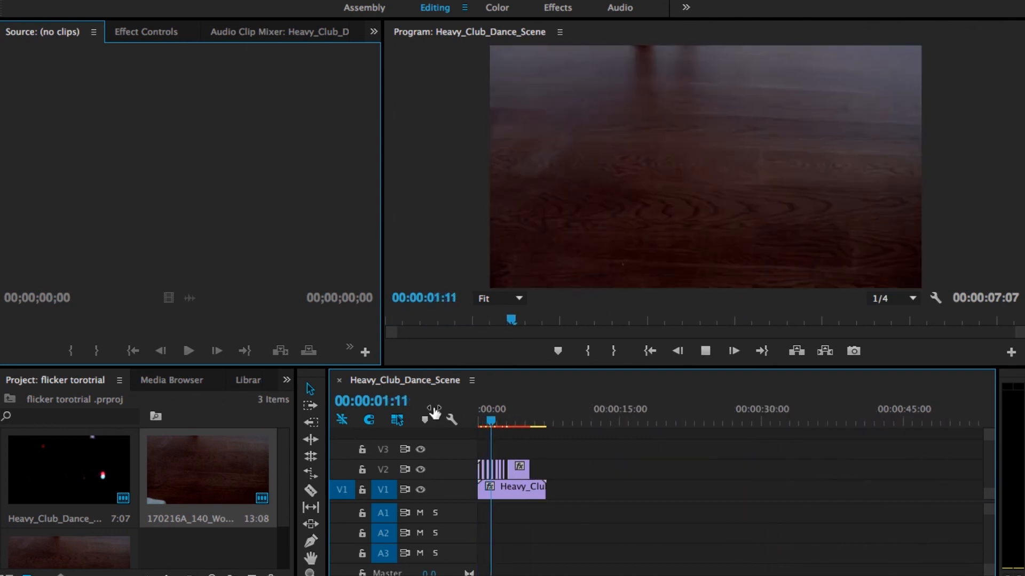